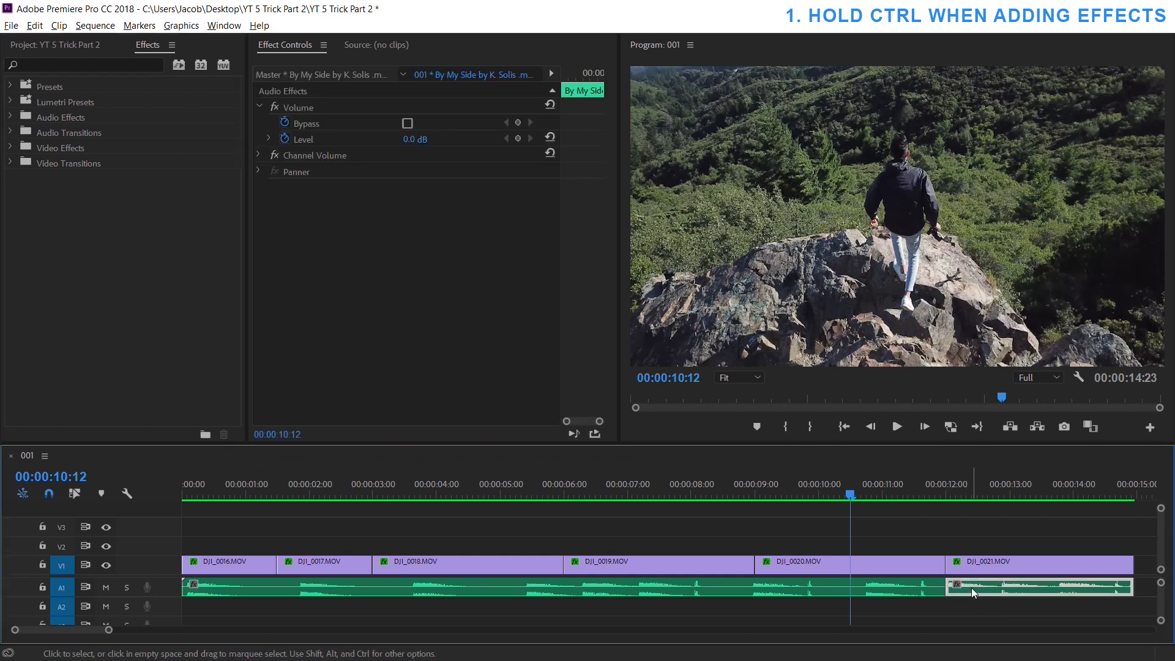
Step: Place a Constant Power crossfade at the start of the last A1 audio clip, then undo
click(11, 132)
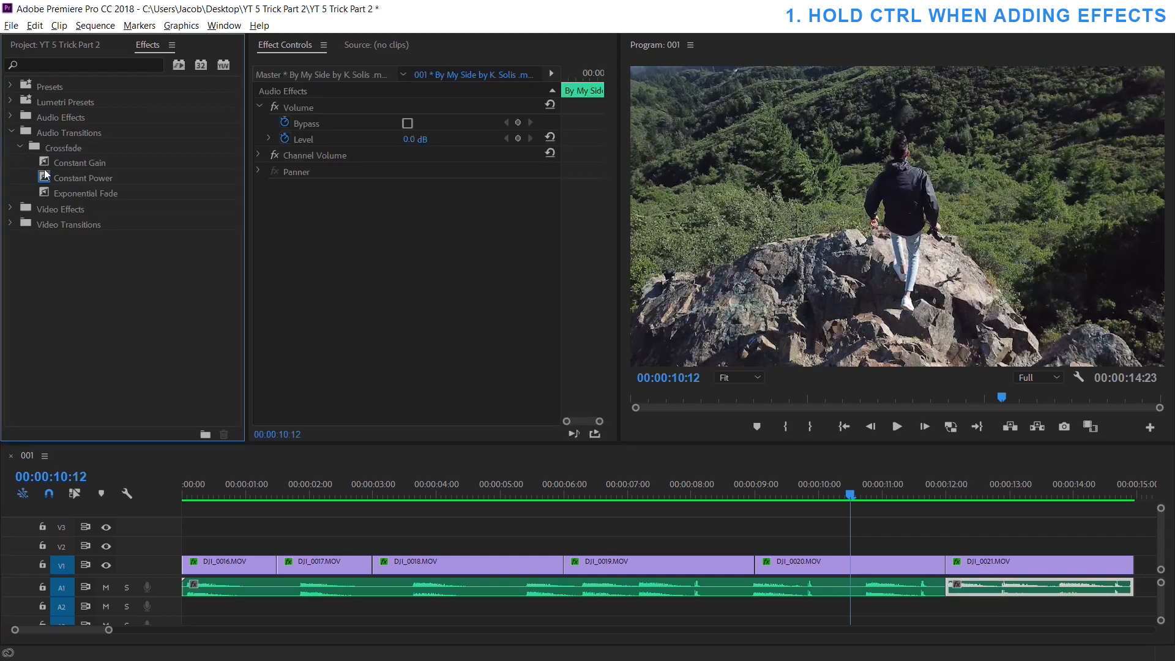
drag(83, 178, 952, 589)
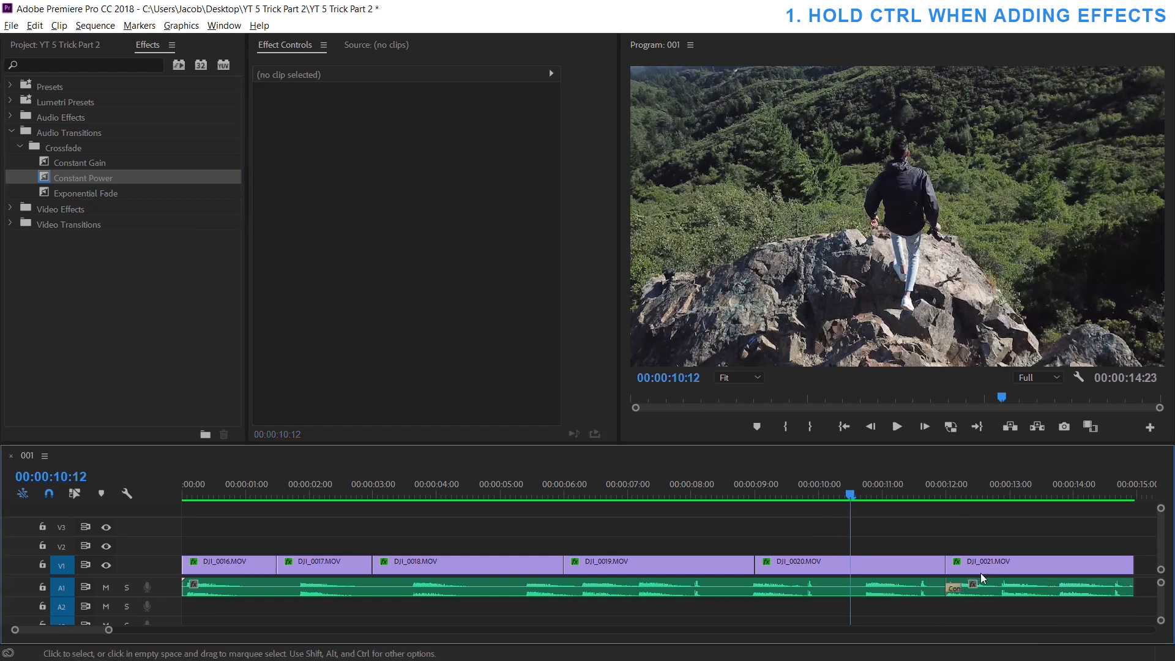
key(Ctrl+Z)
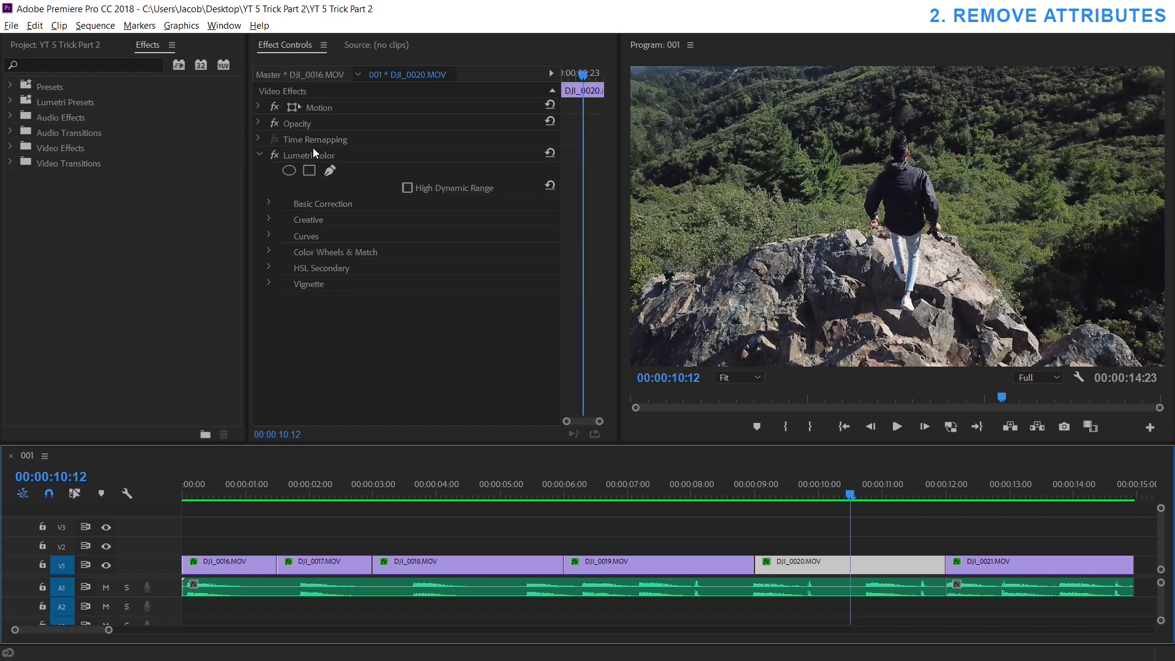
Step: Undo the color effect change and select DJI_0017, DJI_0019 and DJI_0020 on V1
click(321, 155)
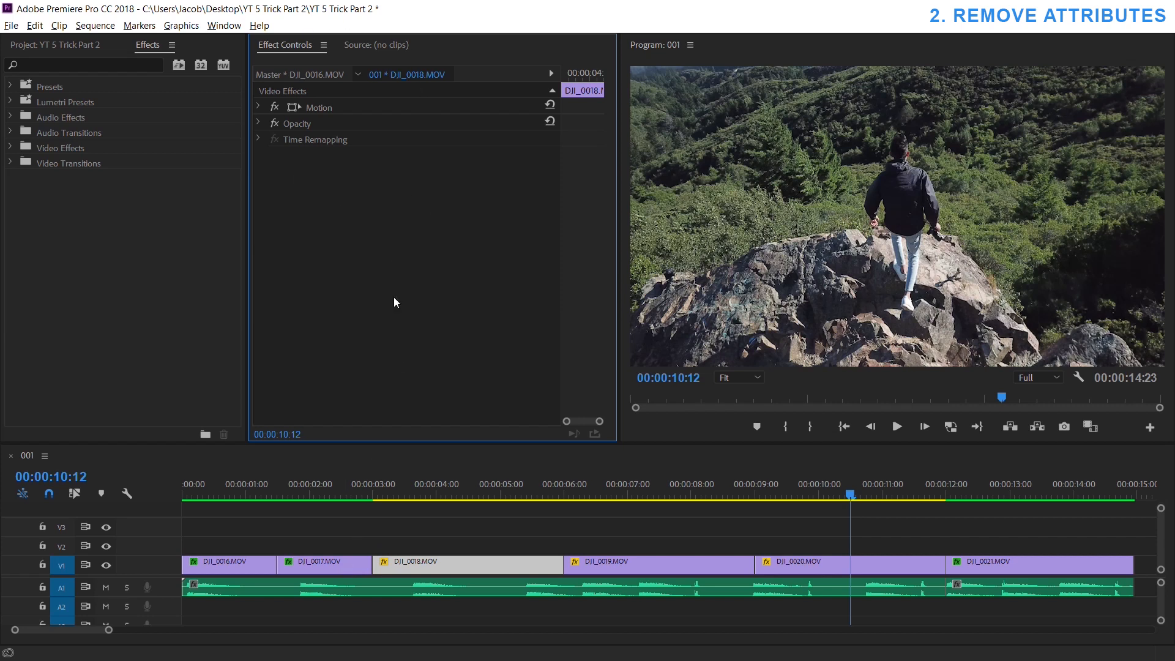
mouse_move(344, 55)
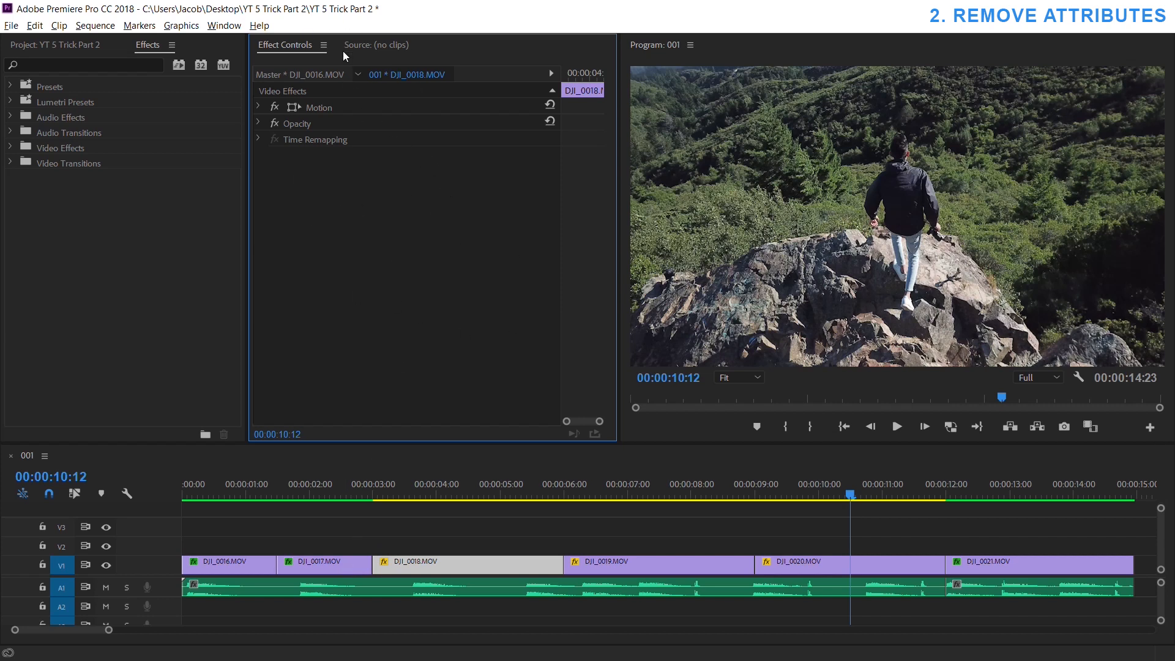
key(Ctrl+Z)
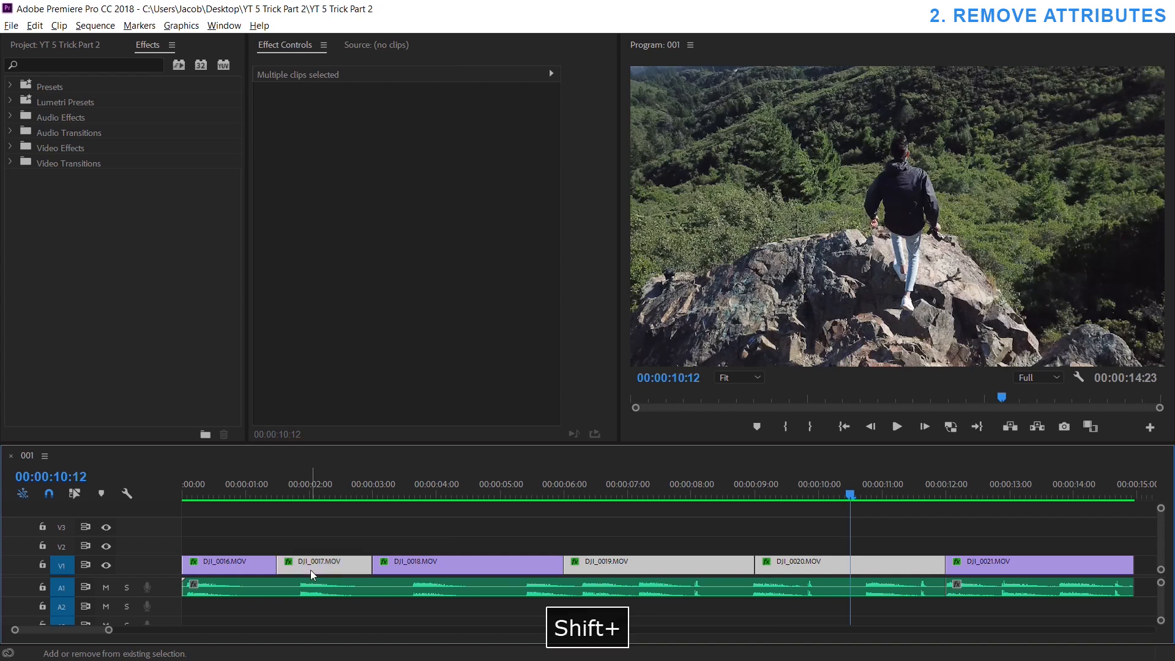
Step: Remove only Lumetri Color from the selected clips, keeping Motion and Opacity
right_click(312, 575)
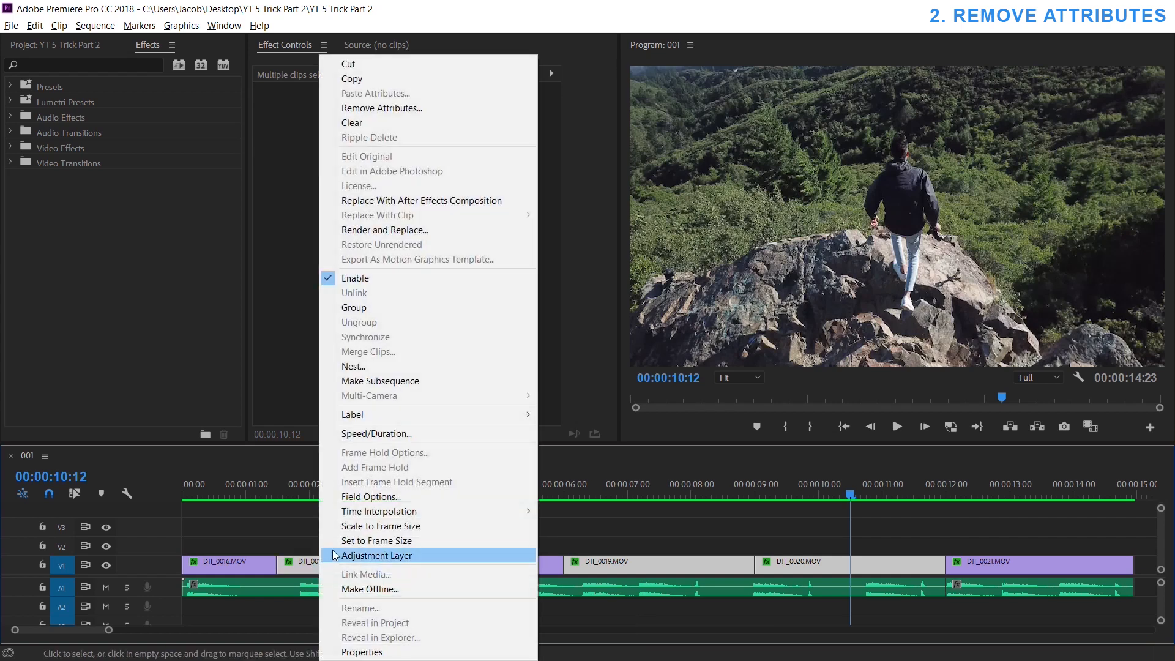
click(382, 108)
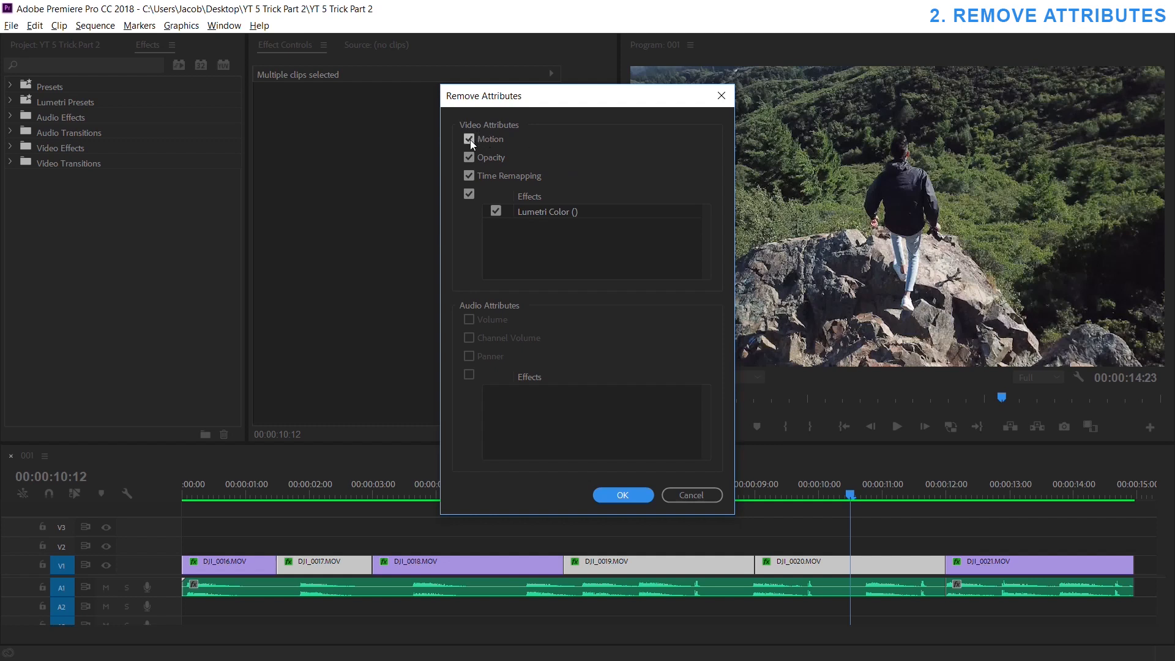
click(468, 139)
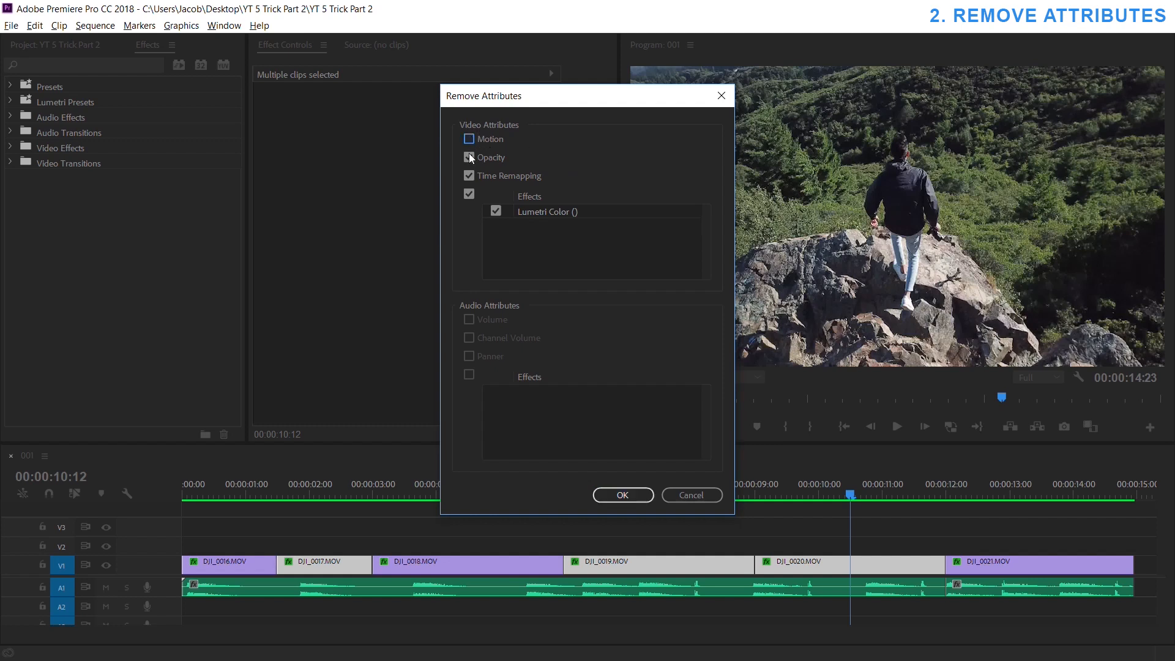
click(468, 176)
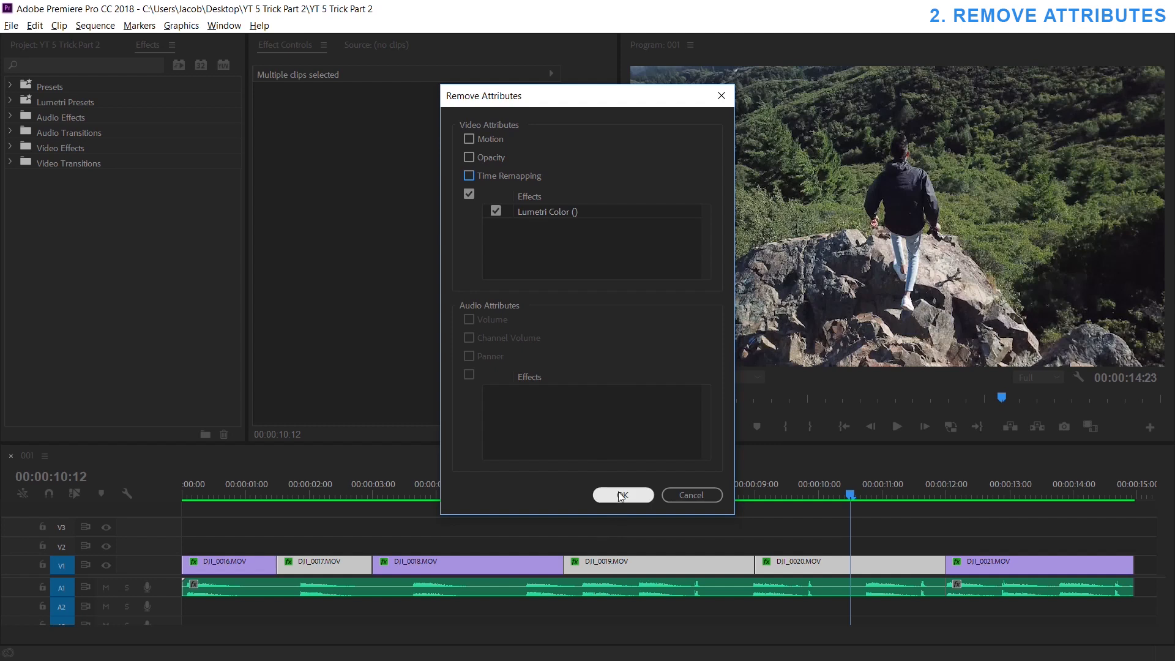
click(623, 495)
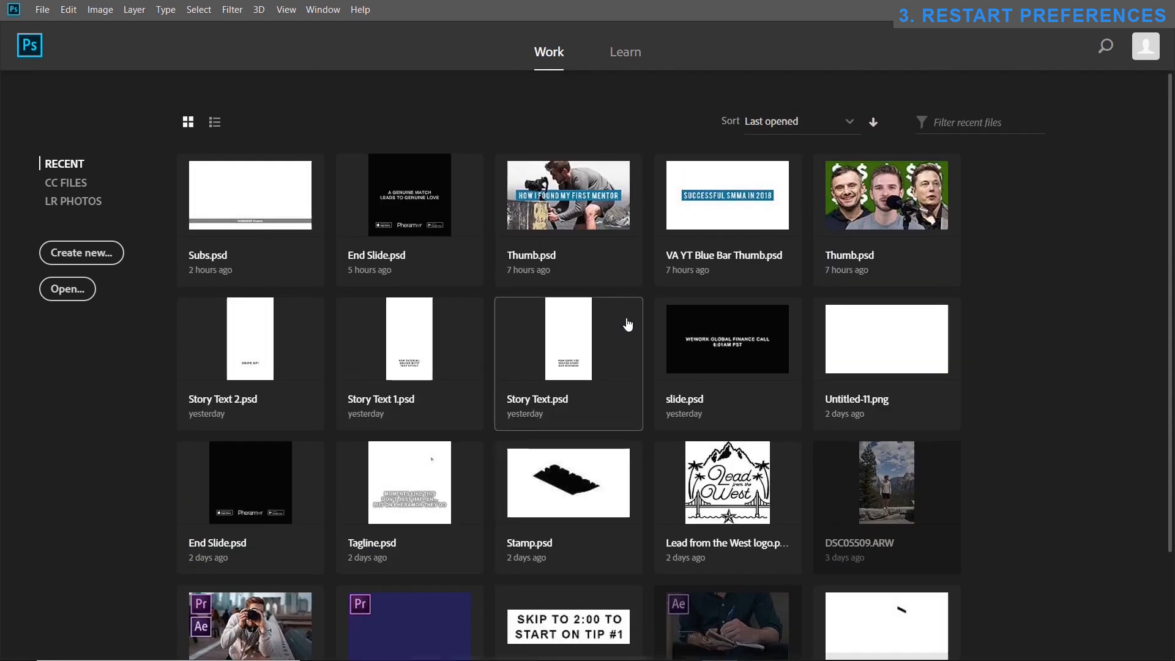
Step: Enable Reset Preferences On Quit in Photoshop's General preferences and confirm
click(67, 9)
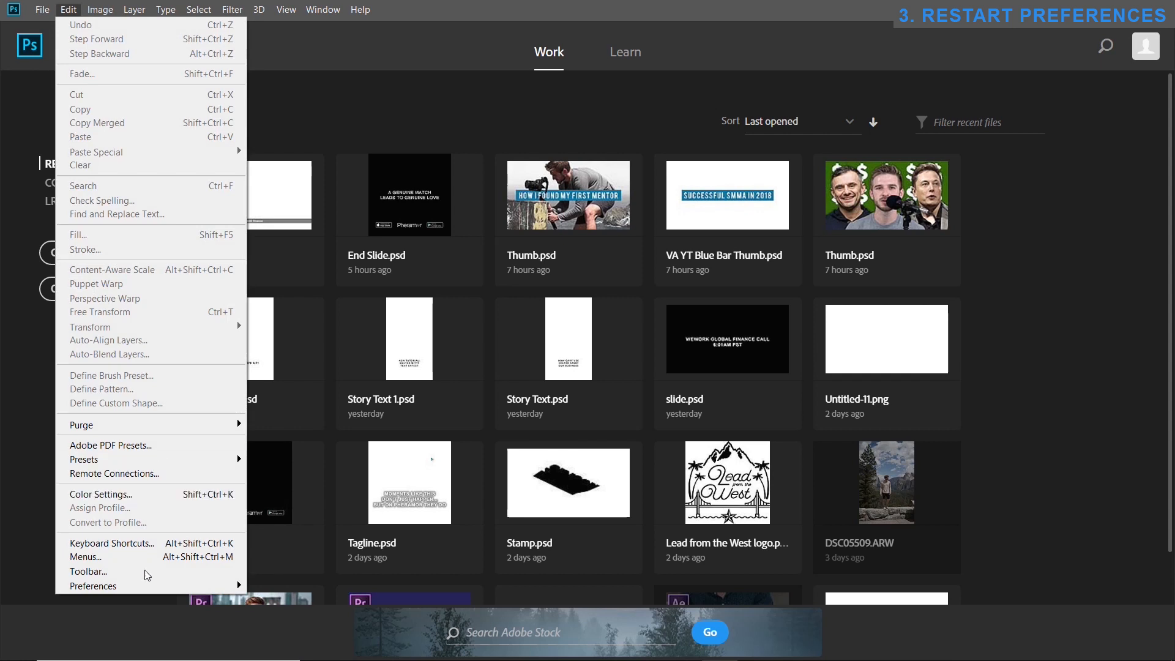
click(93, 586)
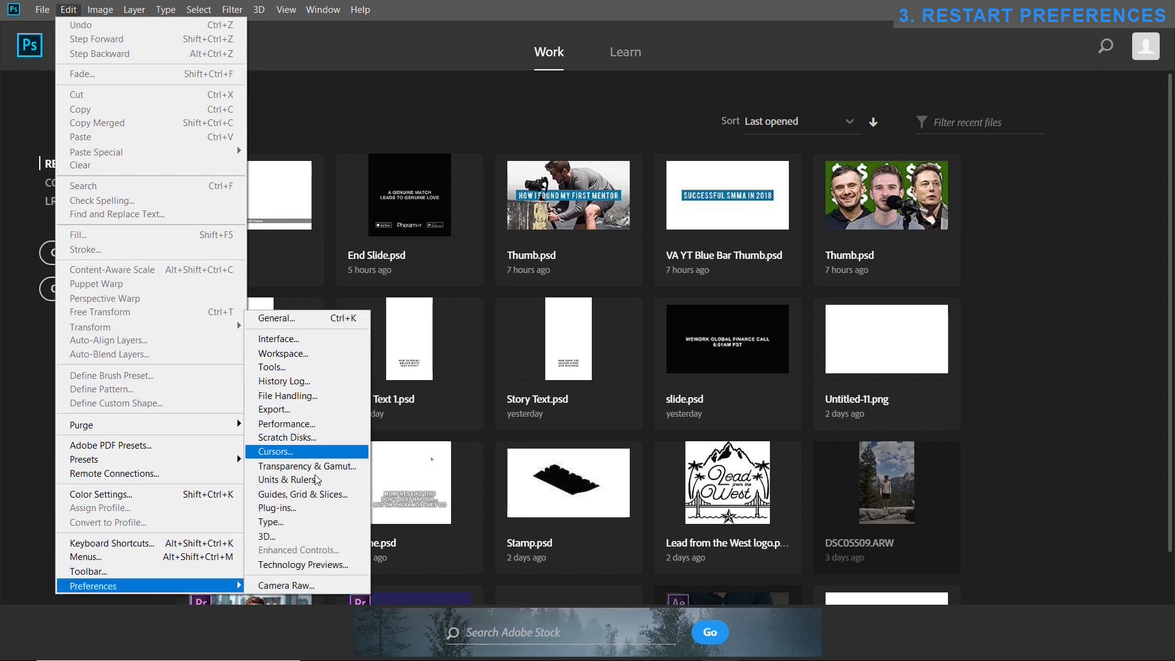
mouse_move(315, 354)
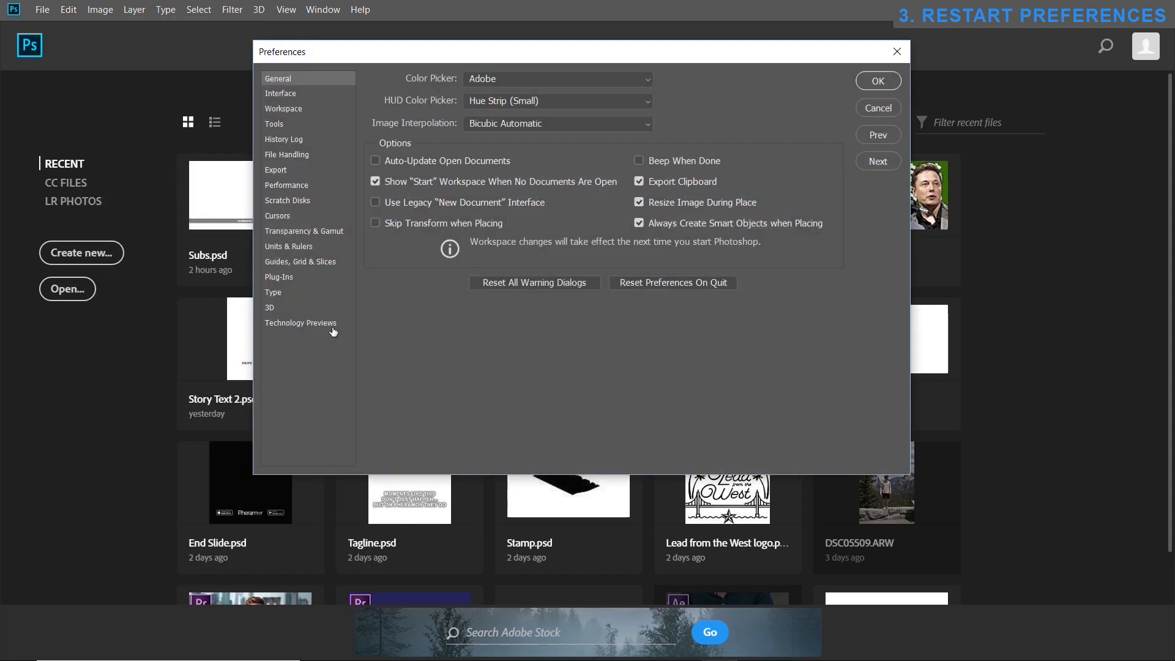
click(673, 283)
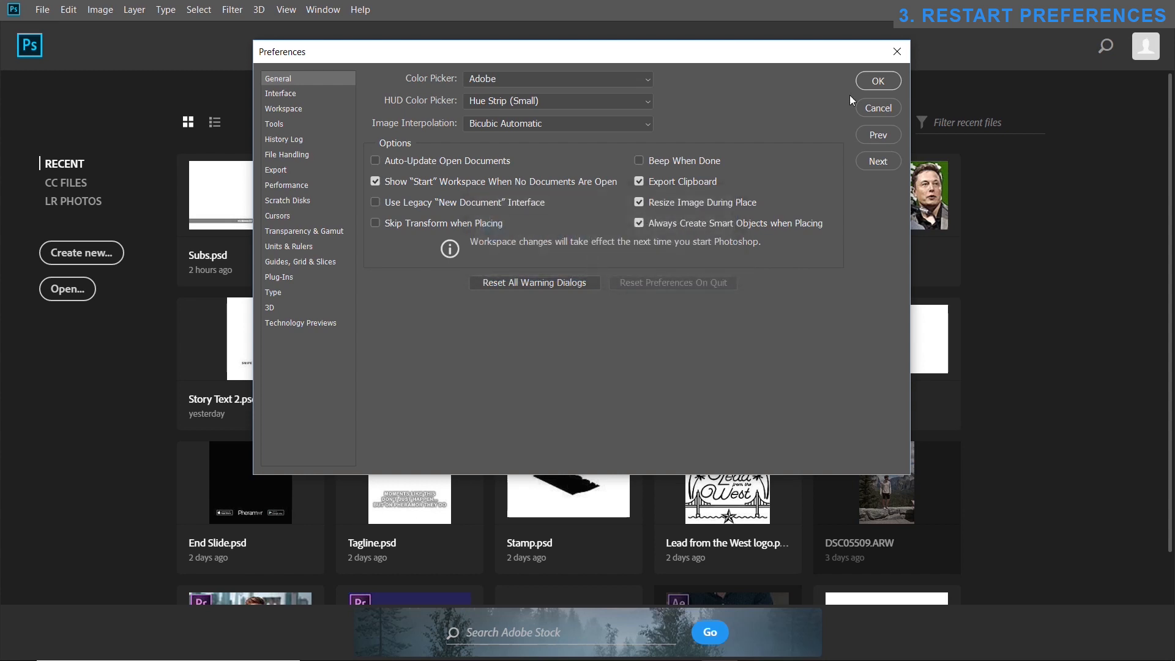
click(878, 81)
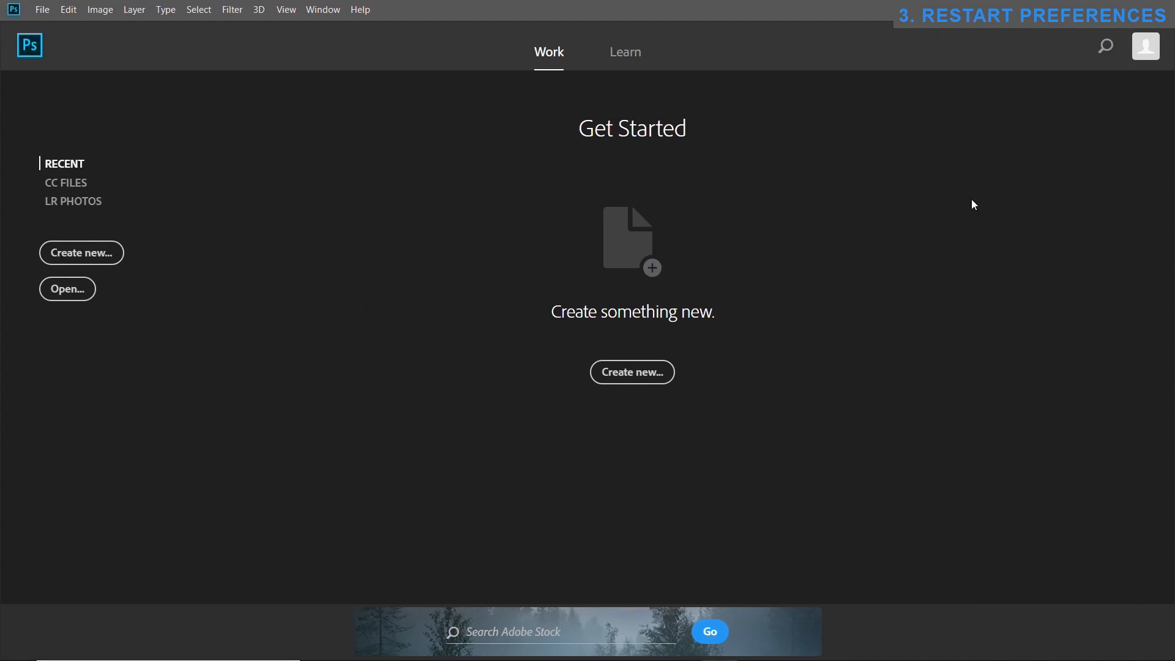
click(66, 10)
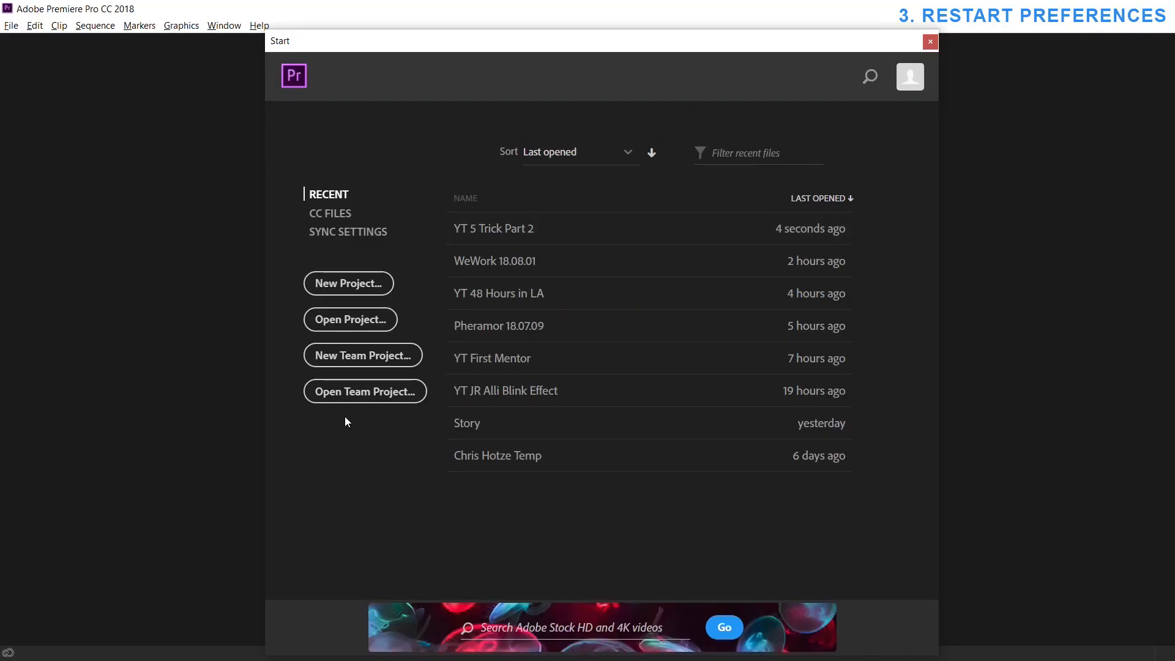
Step: Close Preferences, quit Premiere and relaunch it from the taskbar with preferences reset
click(36, 25)
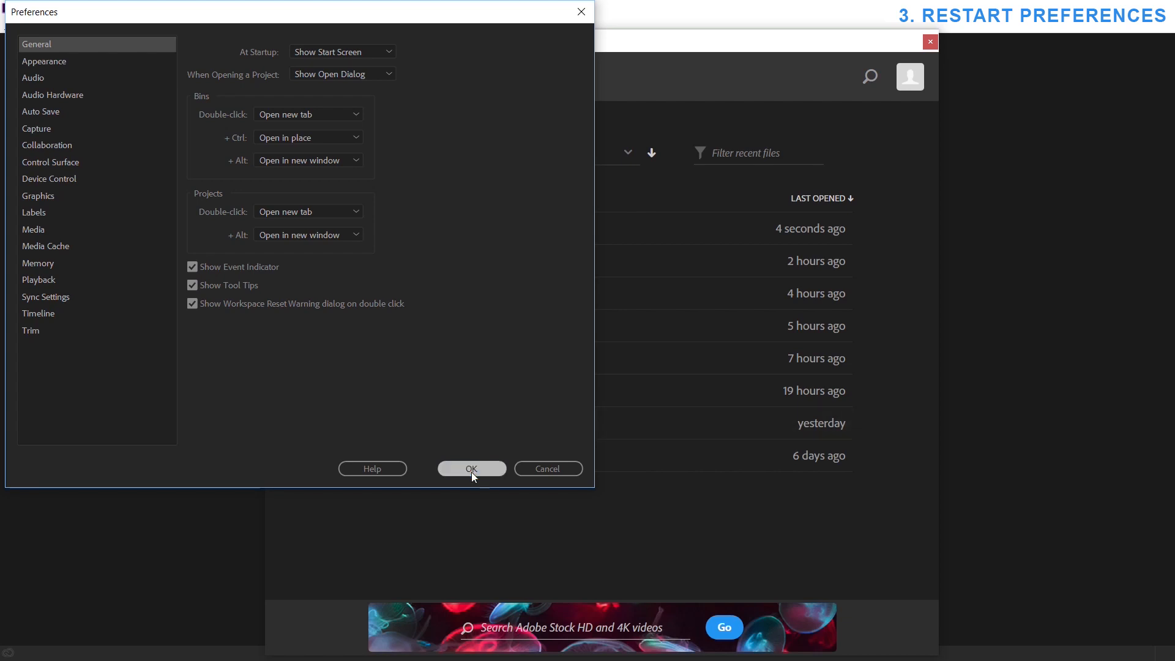
click(471, 468)
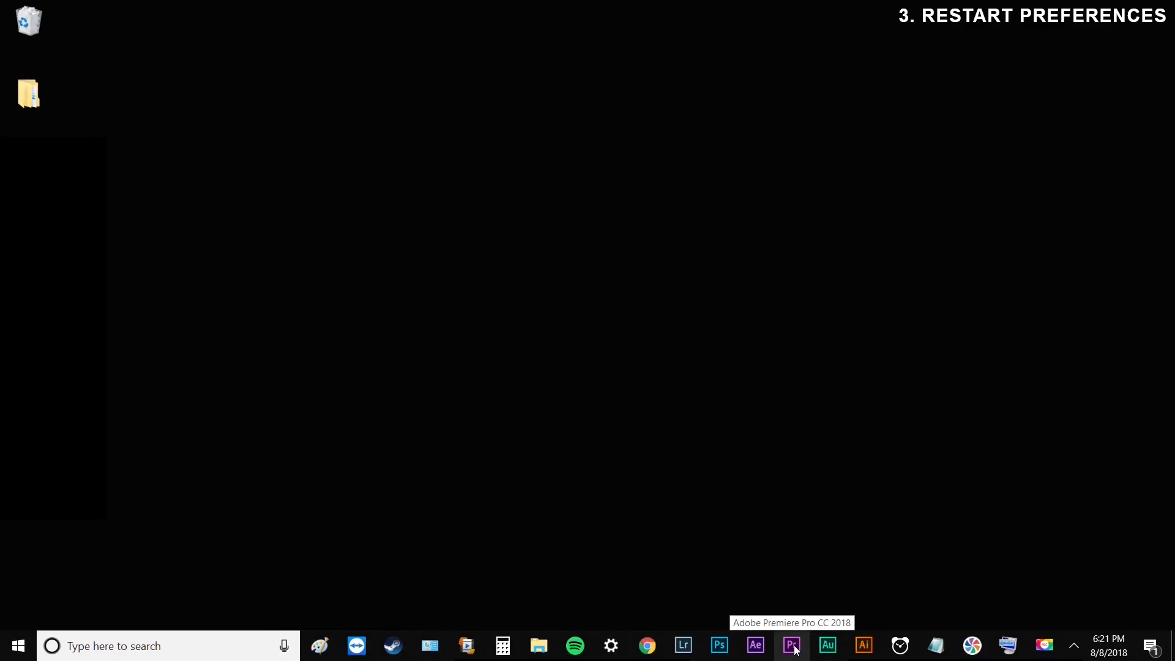
click(791, 645)
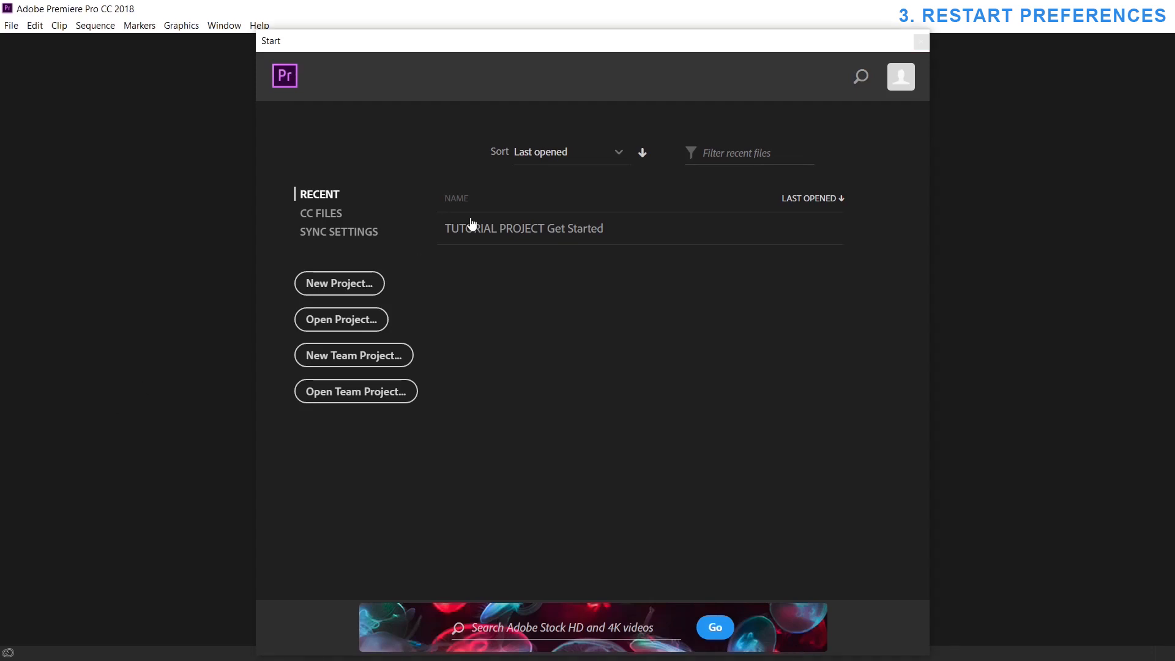
mouse_move(388, 472)
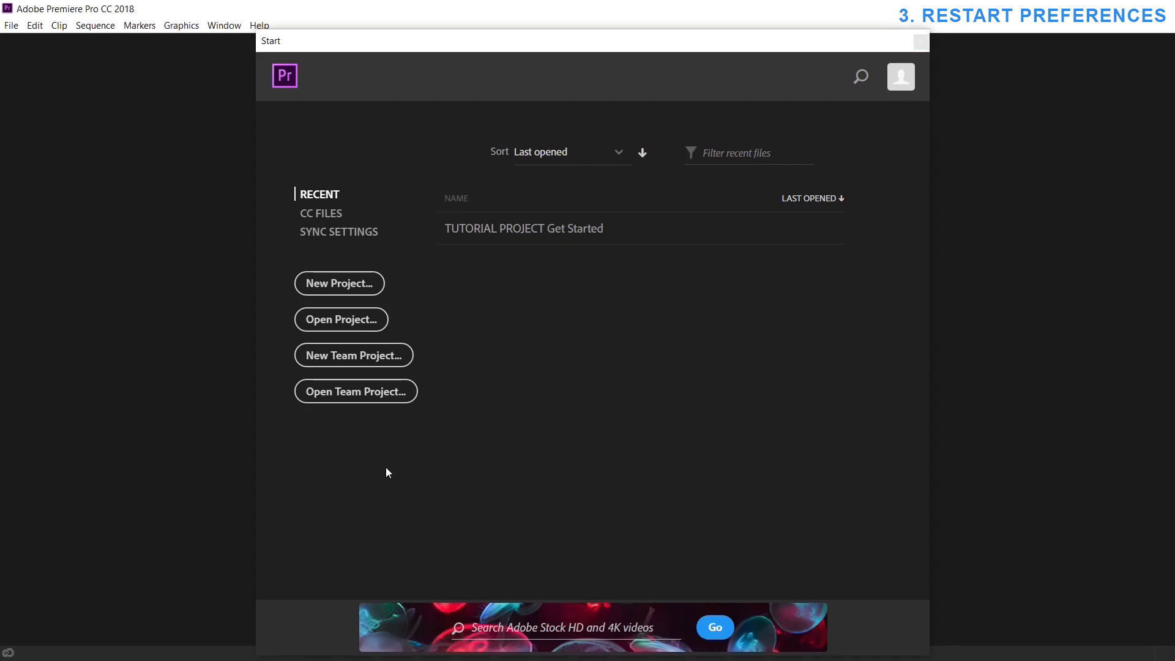
click(35, 25)
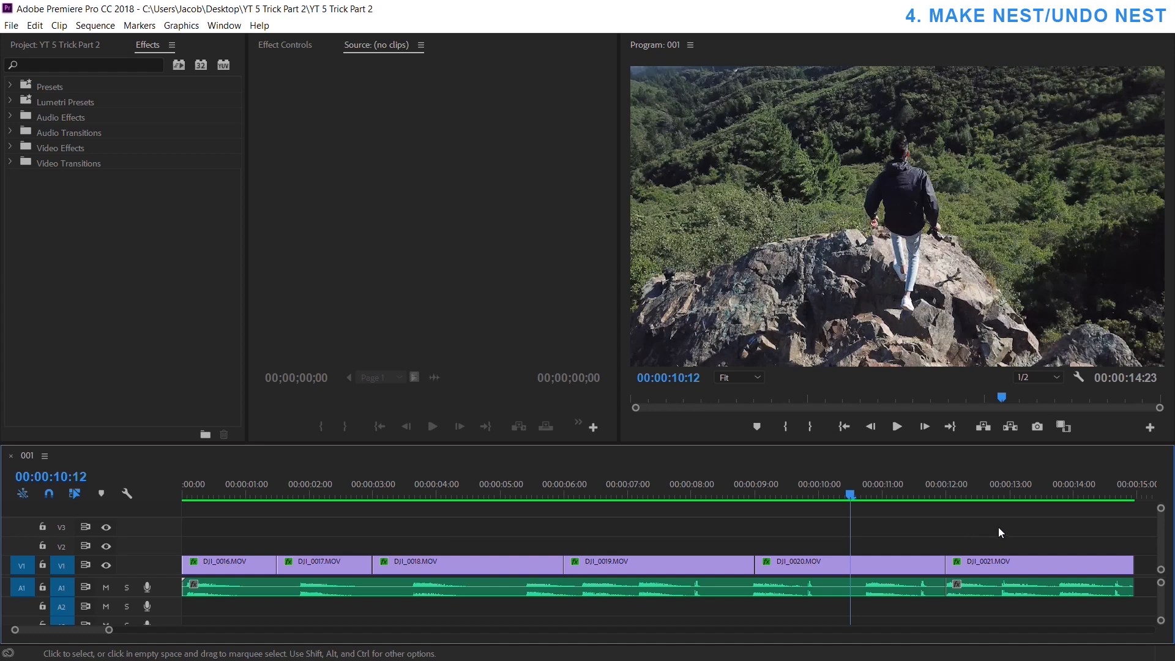
Step: Nest all six DJI clips into Nested Sequence 04 and open that nest
click(227, 567)
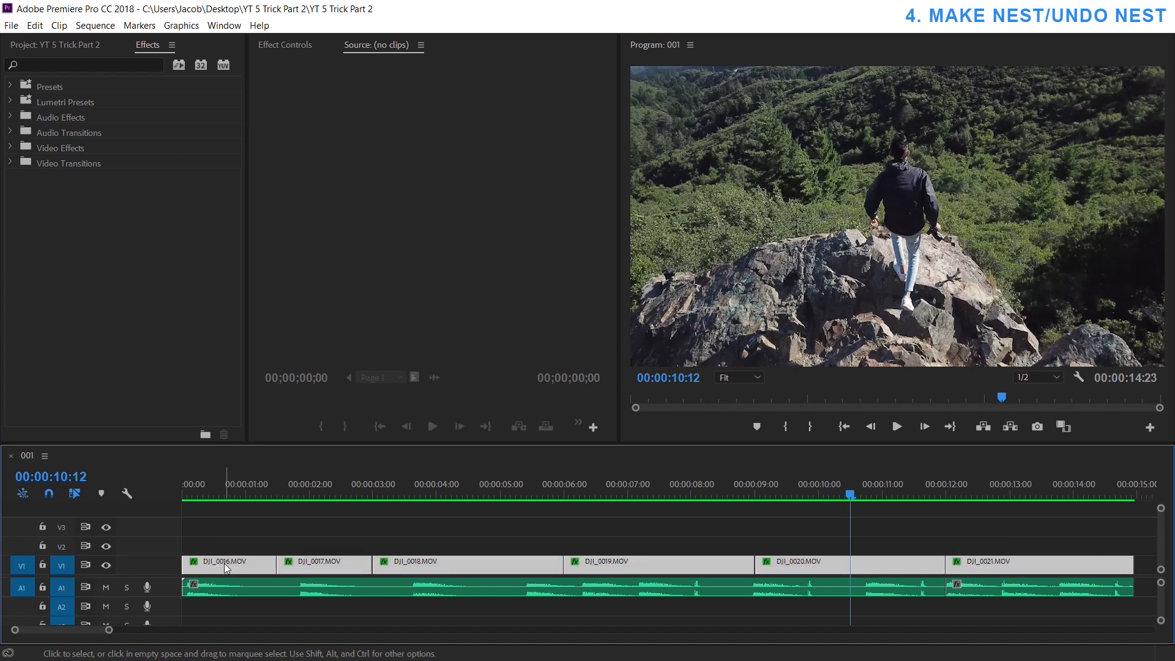
right_click(227, 562)
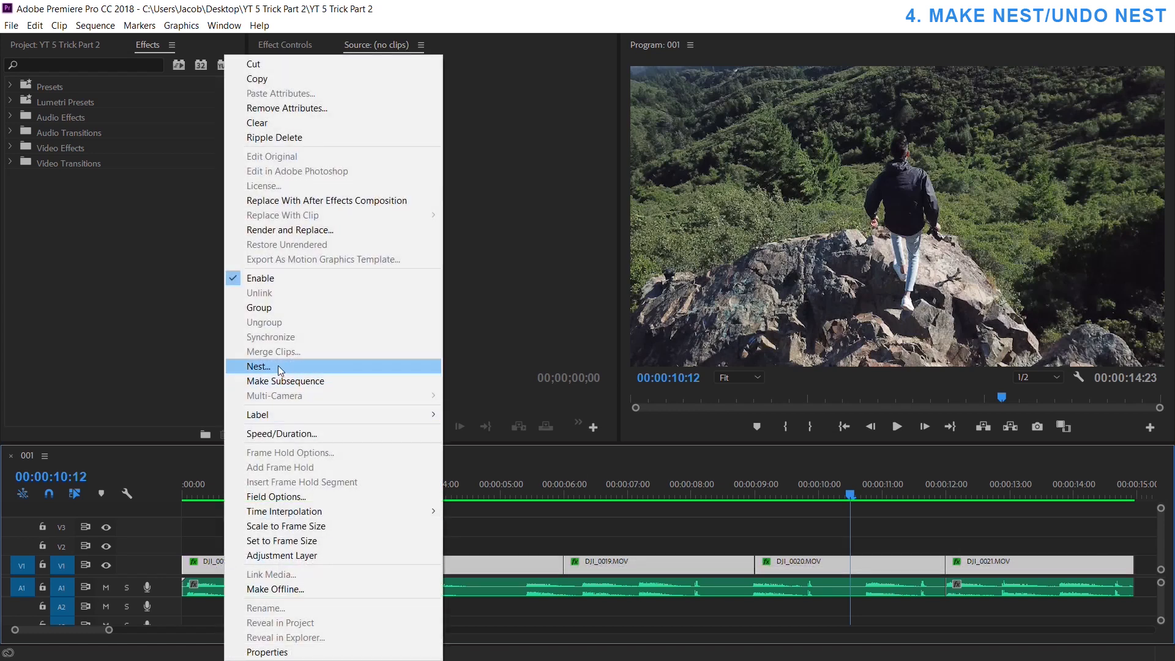
click(258, 366)
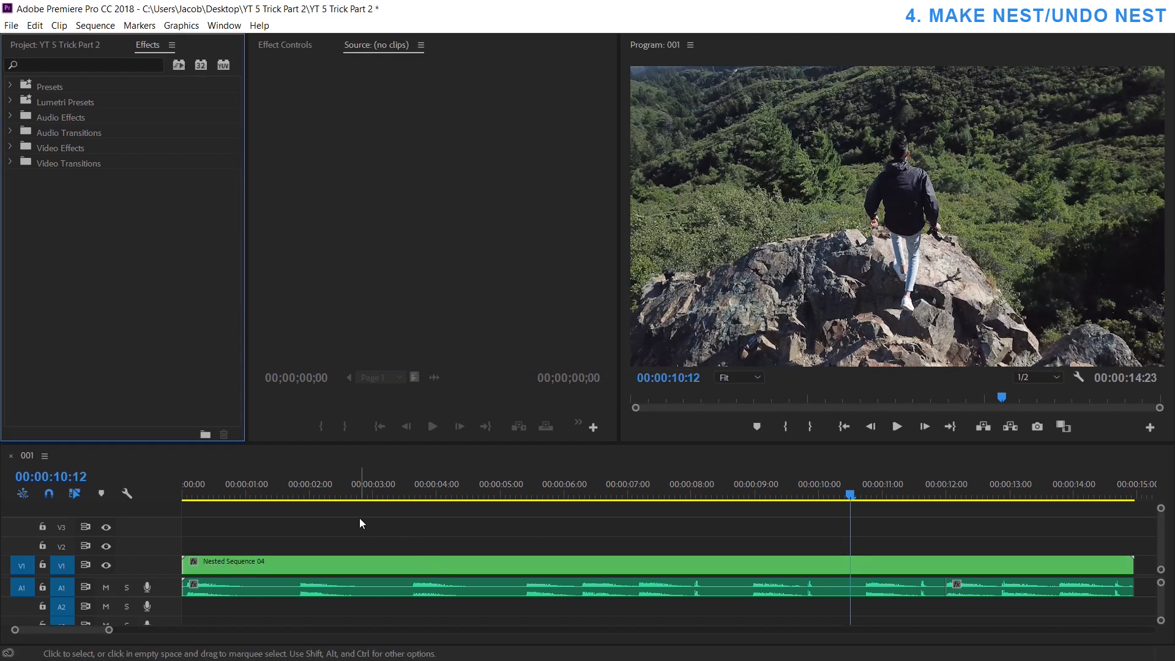
mouse_move(369, 542)
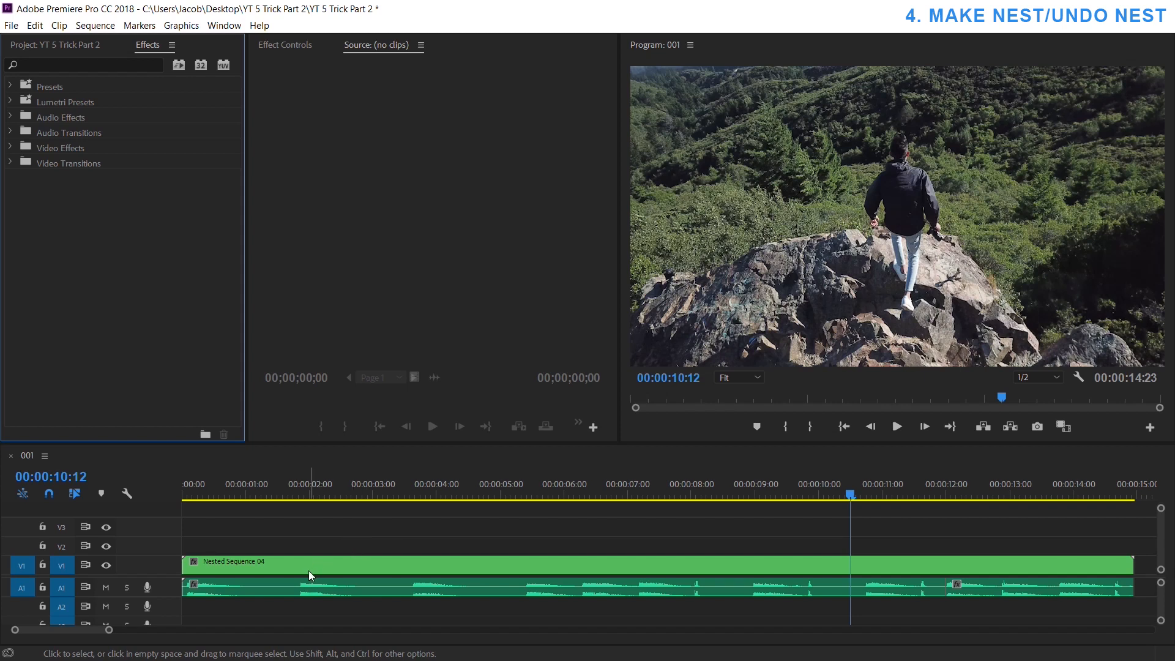
mouse_move(281, 583)
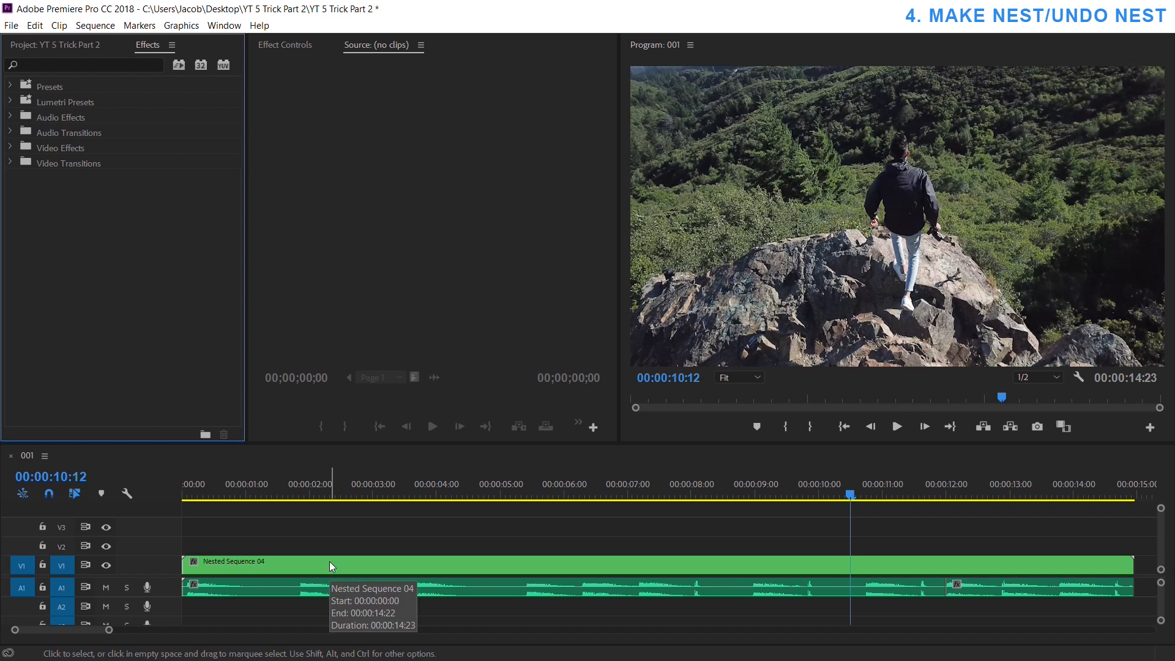
double_click(232, 562)
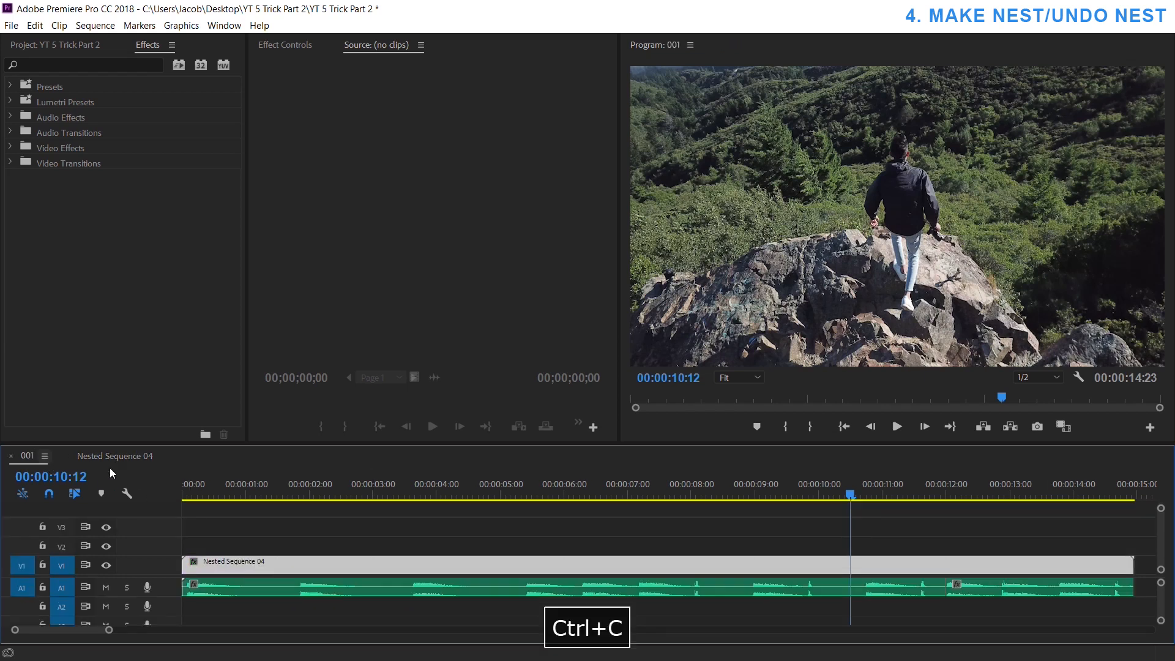
Step: Copy the clips from Nested Sequence 04 and paste them over the nest in sequence 001
key(Ctrl+V)
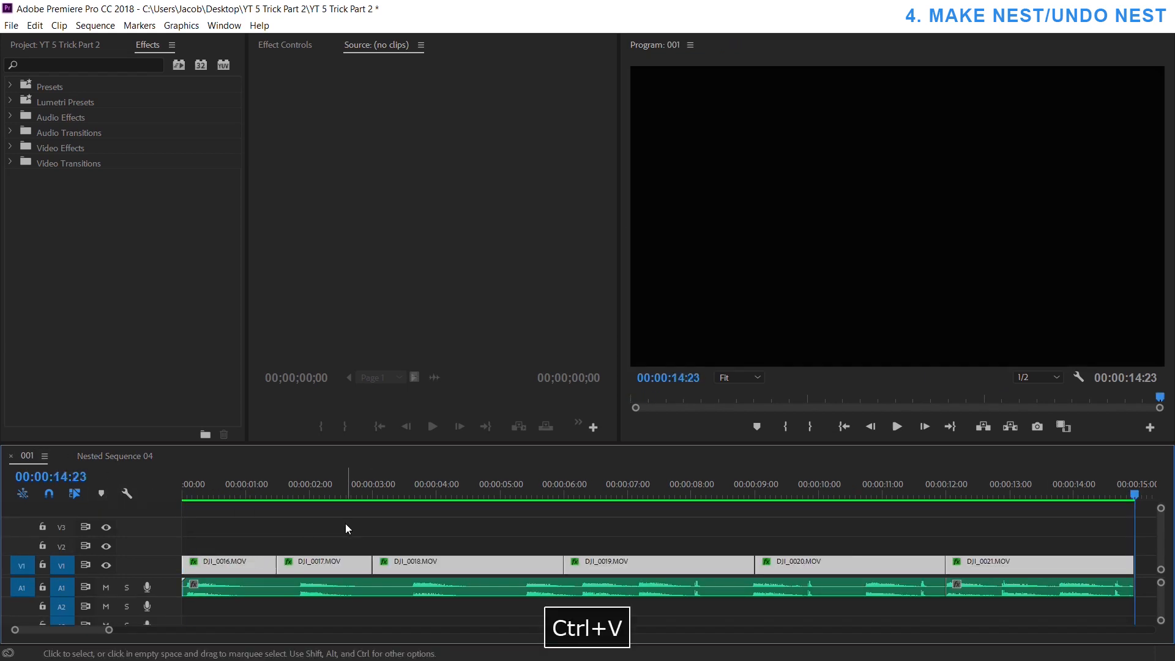
key(ctrl+v)
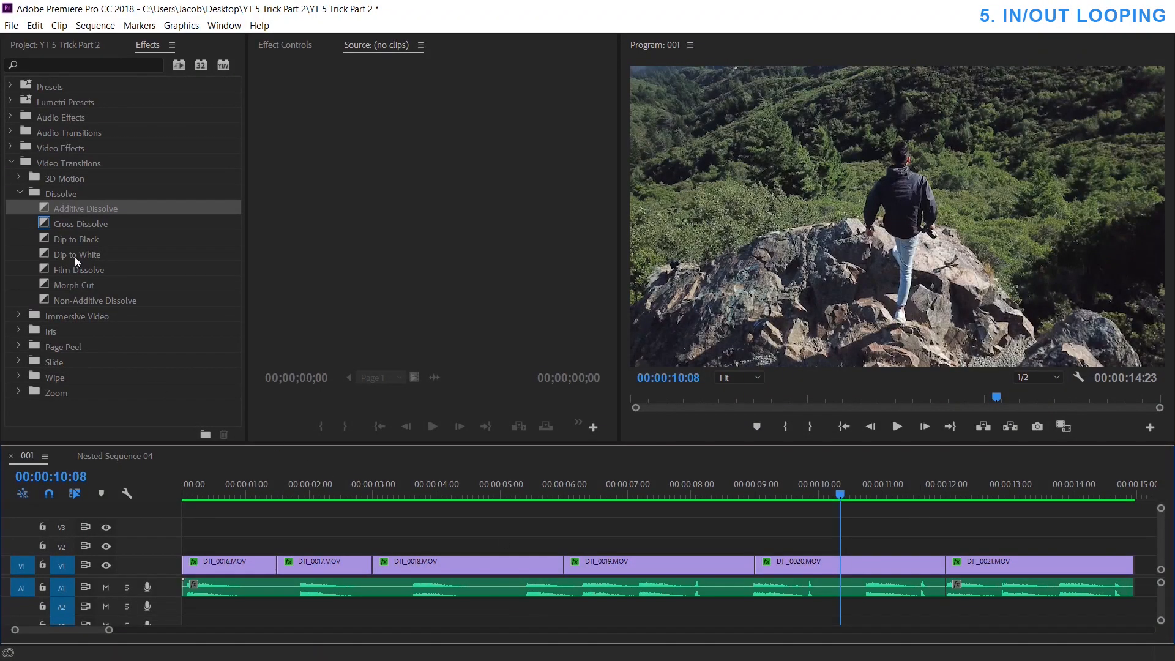
Step: Add an Additive Dissolve between DJI_0020 and DJI_0021, loop-play the range, then clear marks
drag(87, 208, 944, 566)
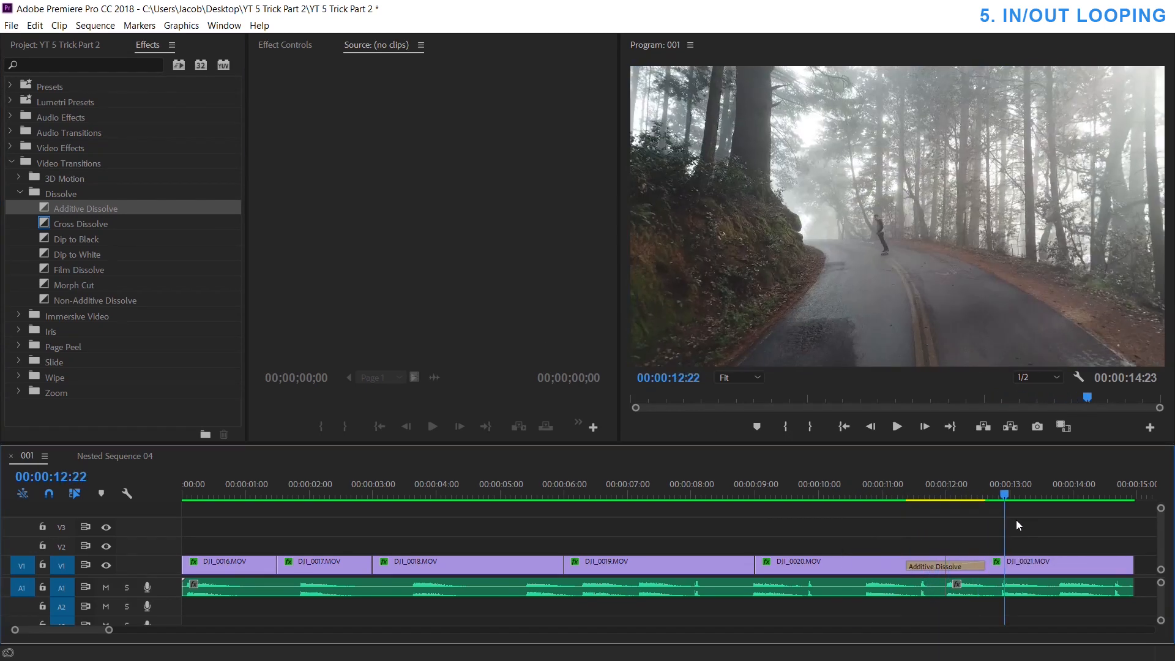
click(840, 495)
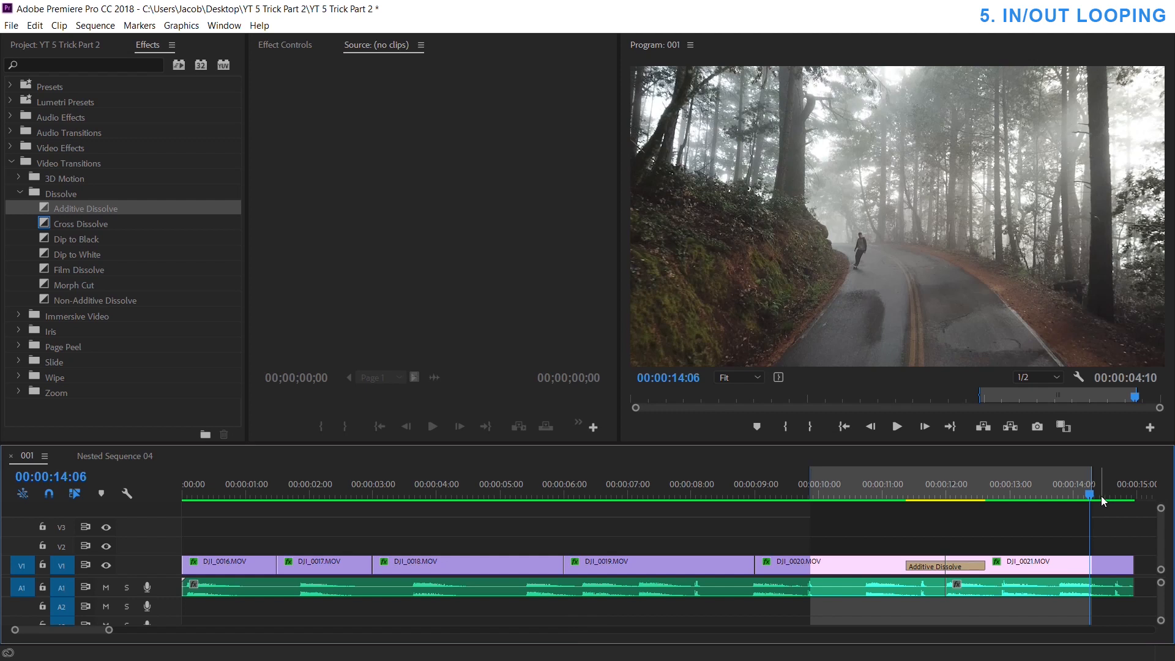
click(691, 45)
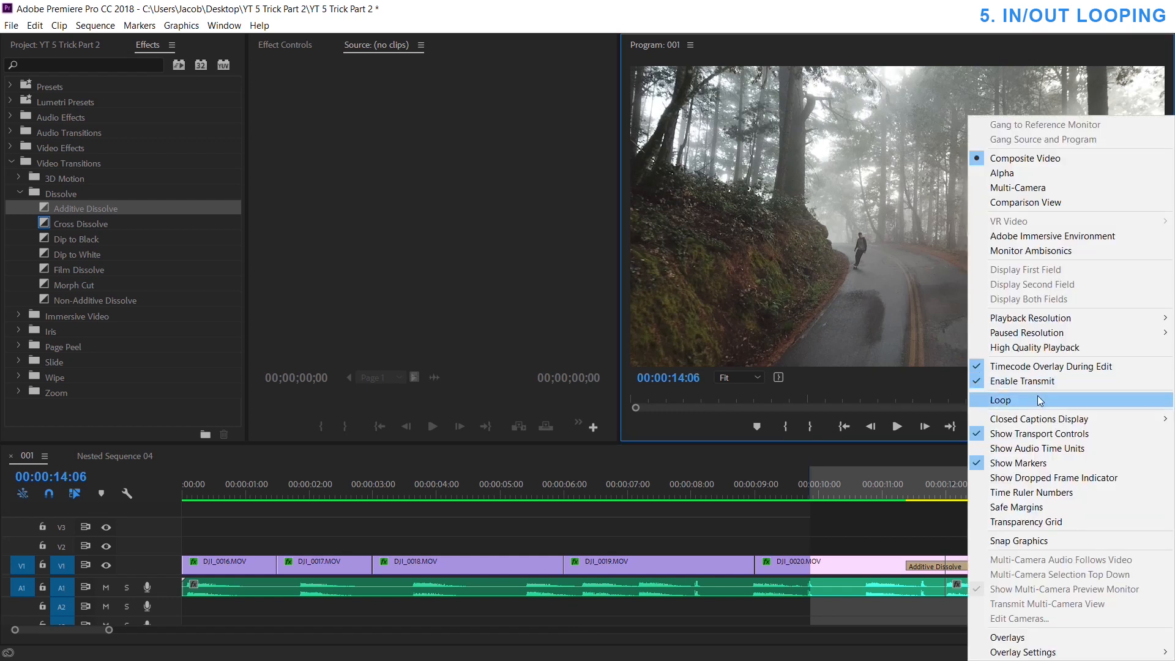
key(Space)
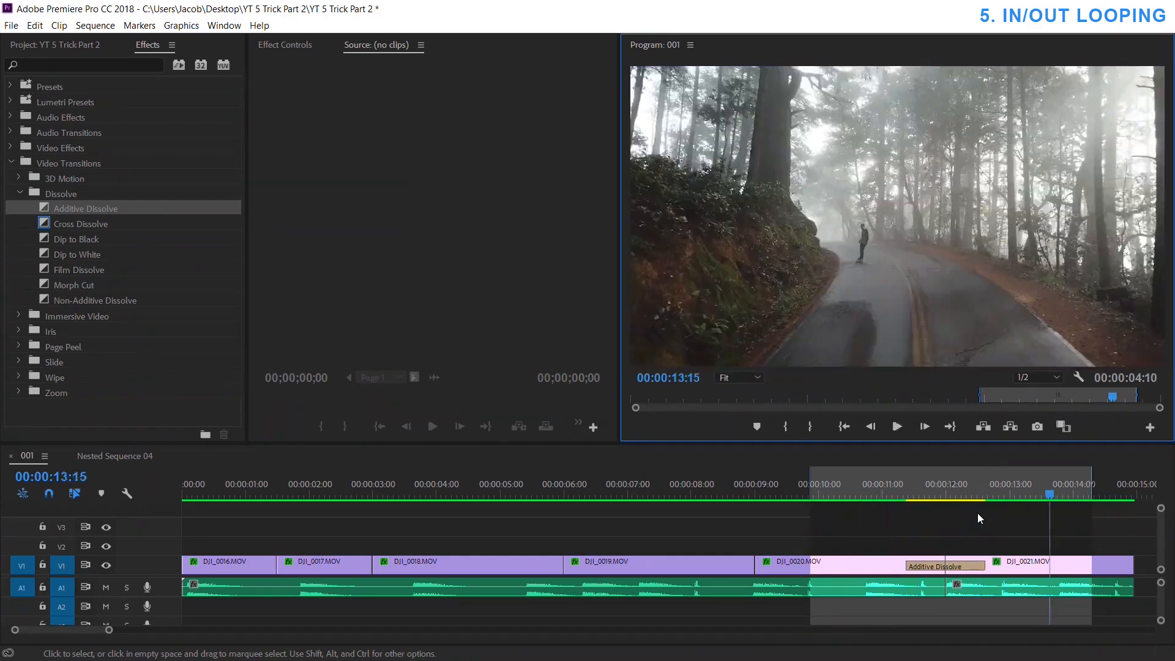
key(Ctrl+Shift+X)
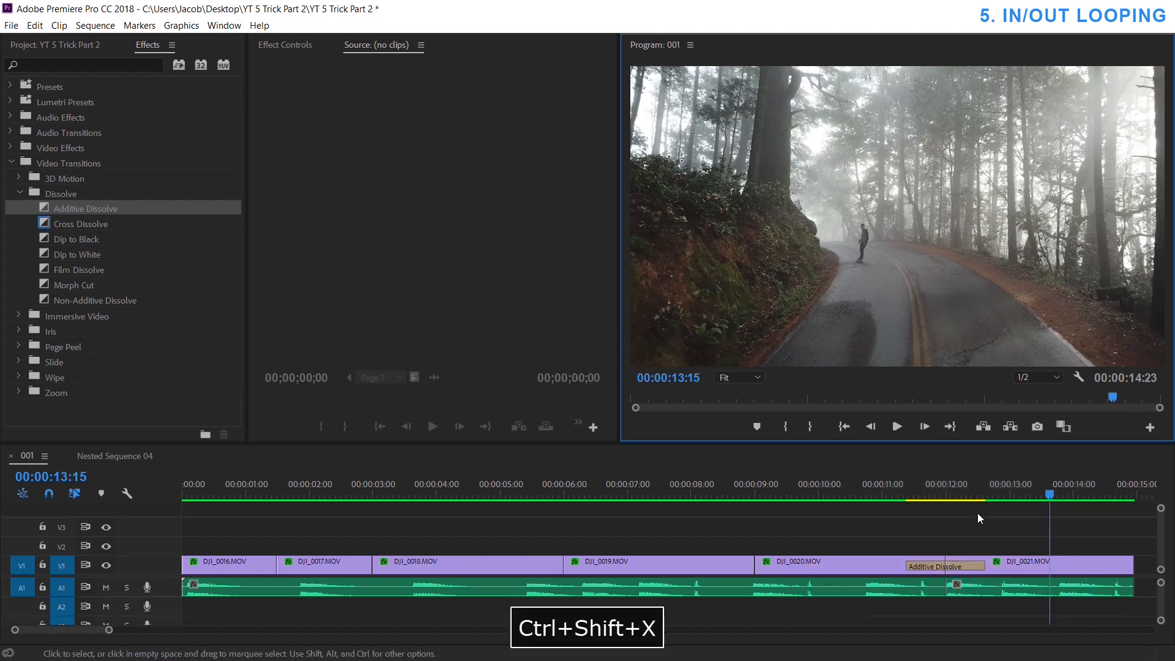